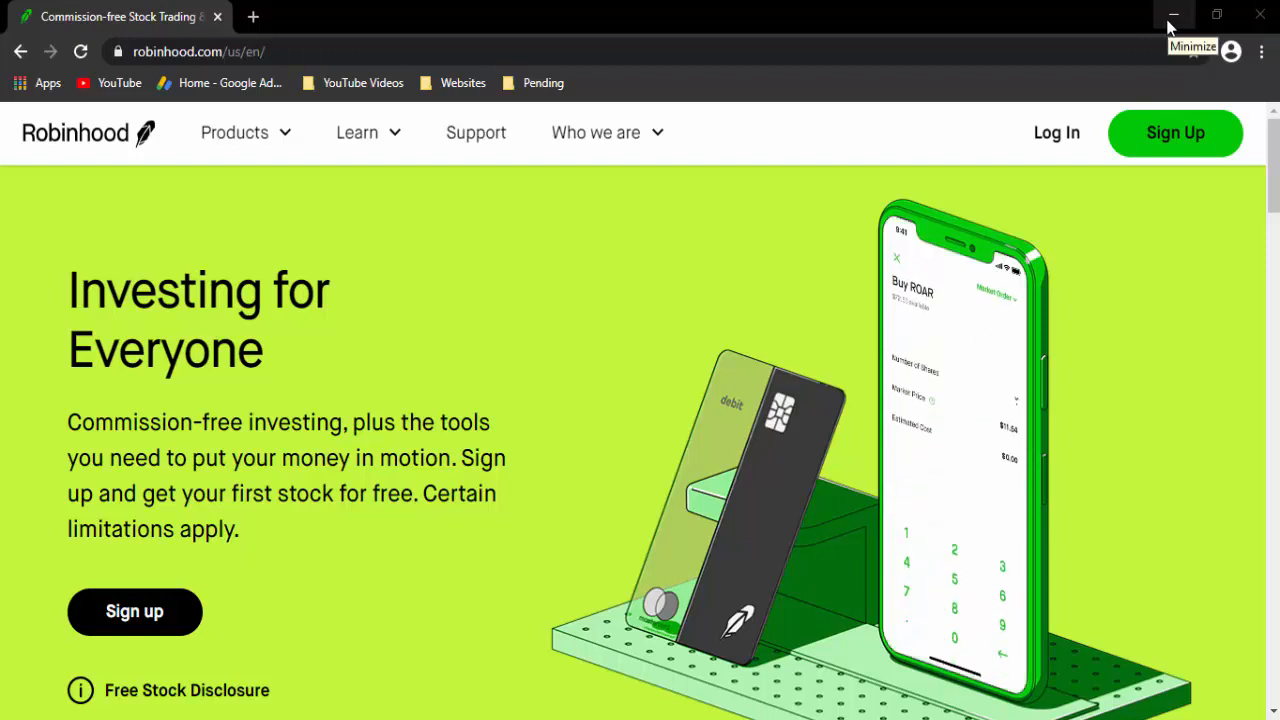
- Minimize the Chrome window showing Robinhood so the desktop is visible
{"action": "left_click", "coordinate": [1174, 16]}
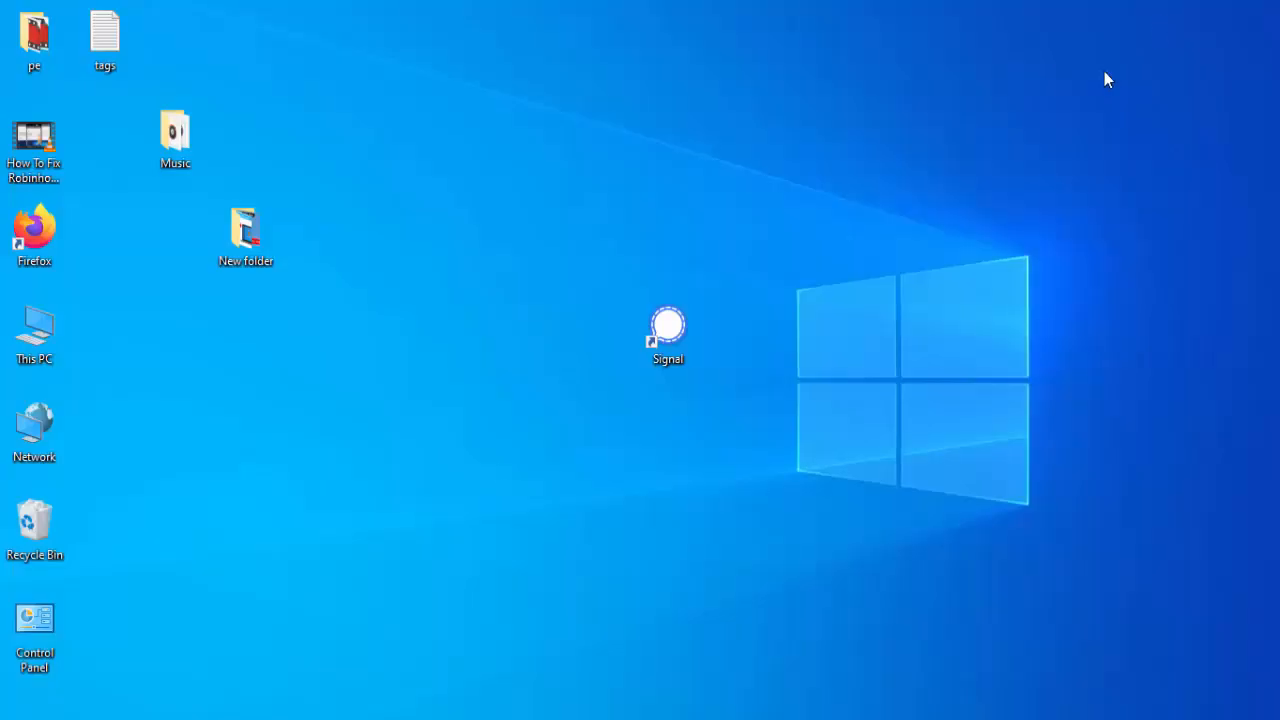
{"action": "mouse_move", "coordinate": [496, 464]}
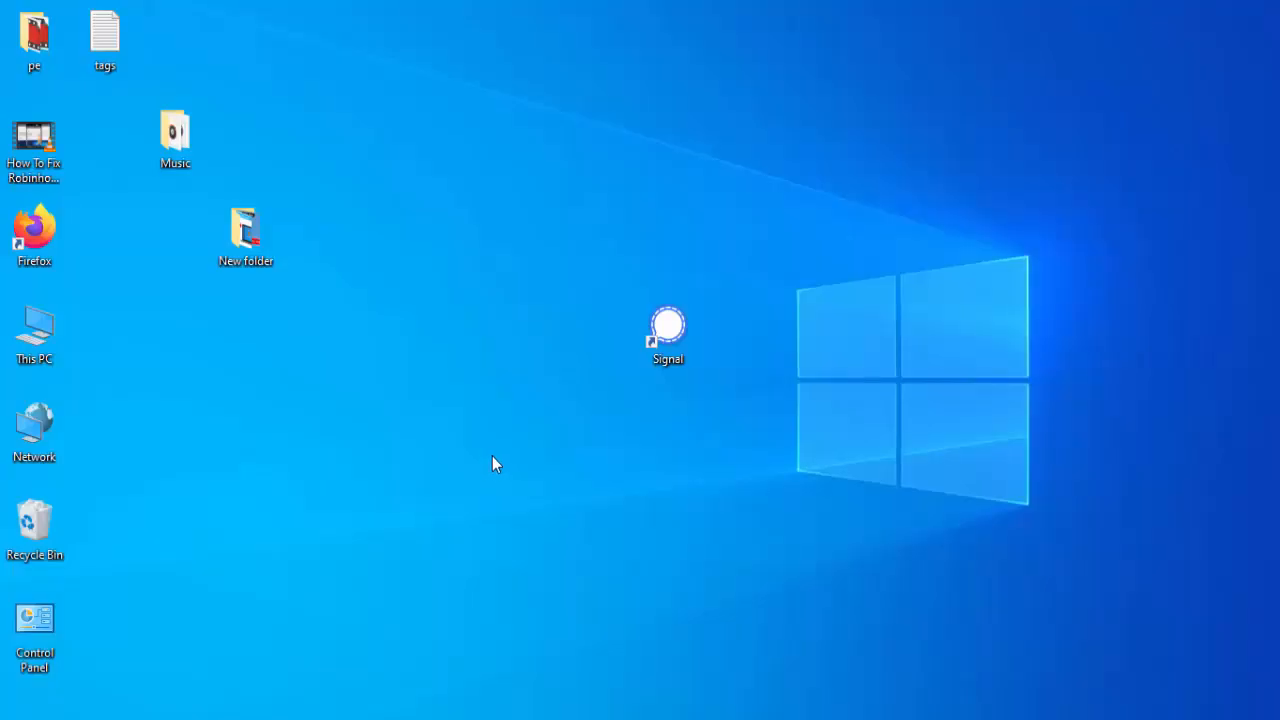
- Search Start for 'command' and run Command Prompt as administrator
{"action": "left_click", "coordinate": [12, 710]}
{"action": "type", "text": "command"}
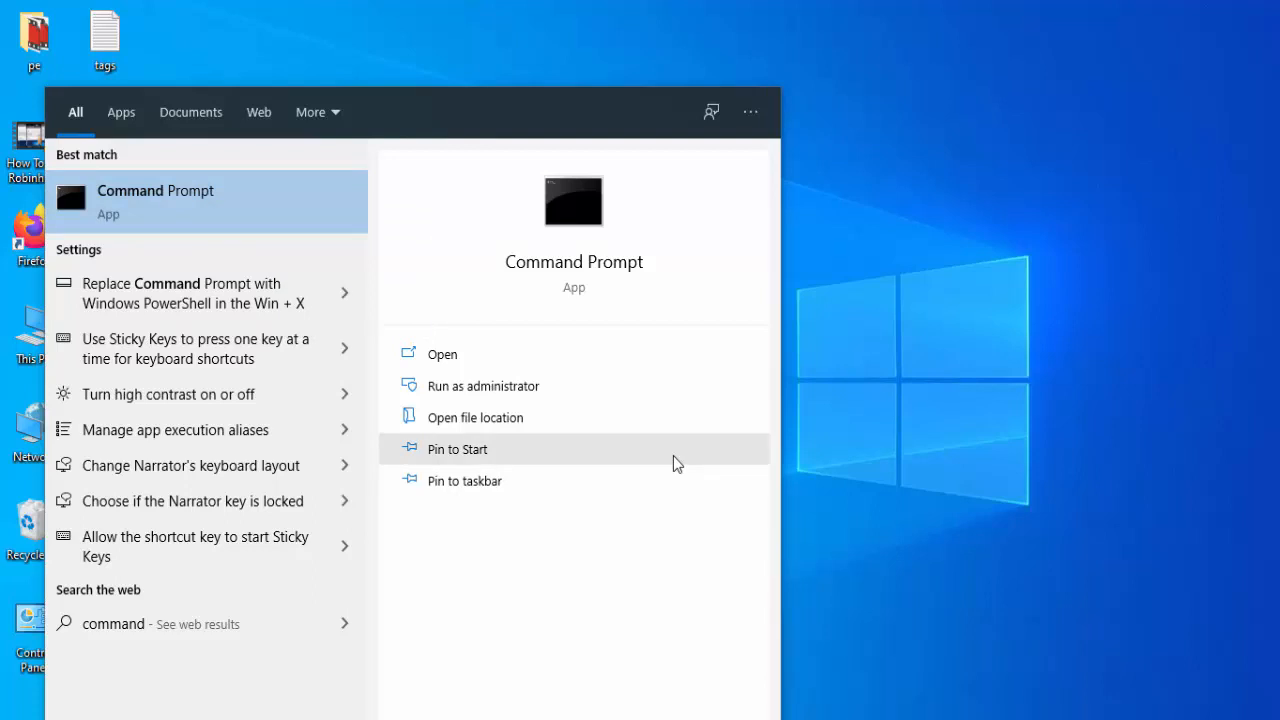
{"action": "left_click", "coordinate": [484, 386]}
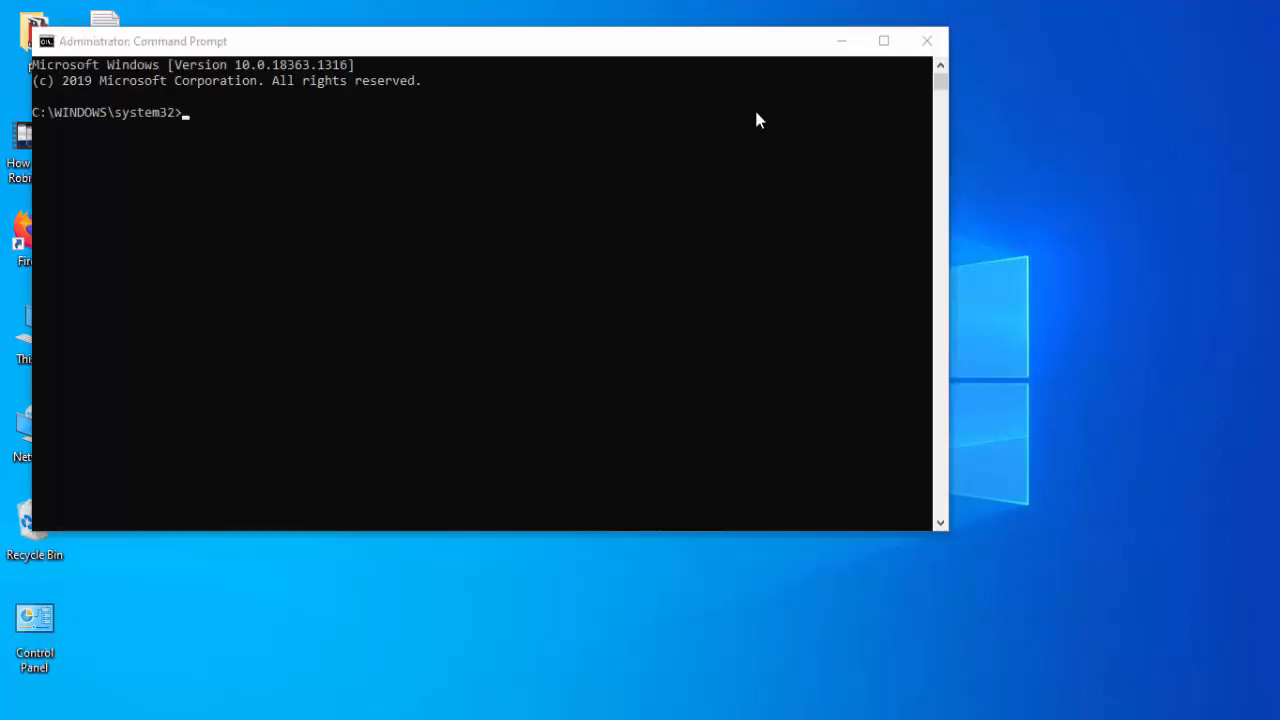
- Run 'netsh int ip reset' in the admin console to reset the IP settings
{"action": "left_click", "coordinate": [882, 40]}
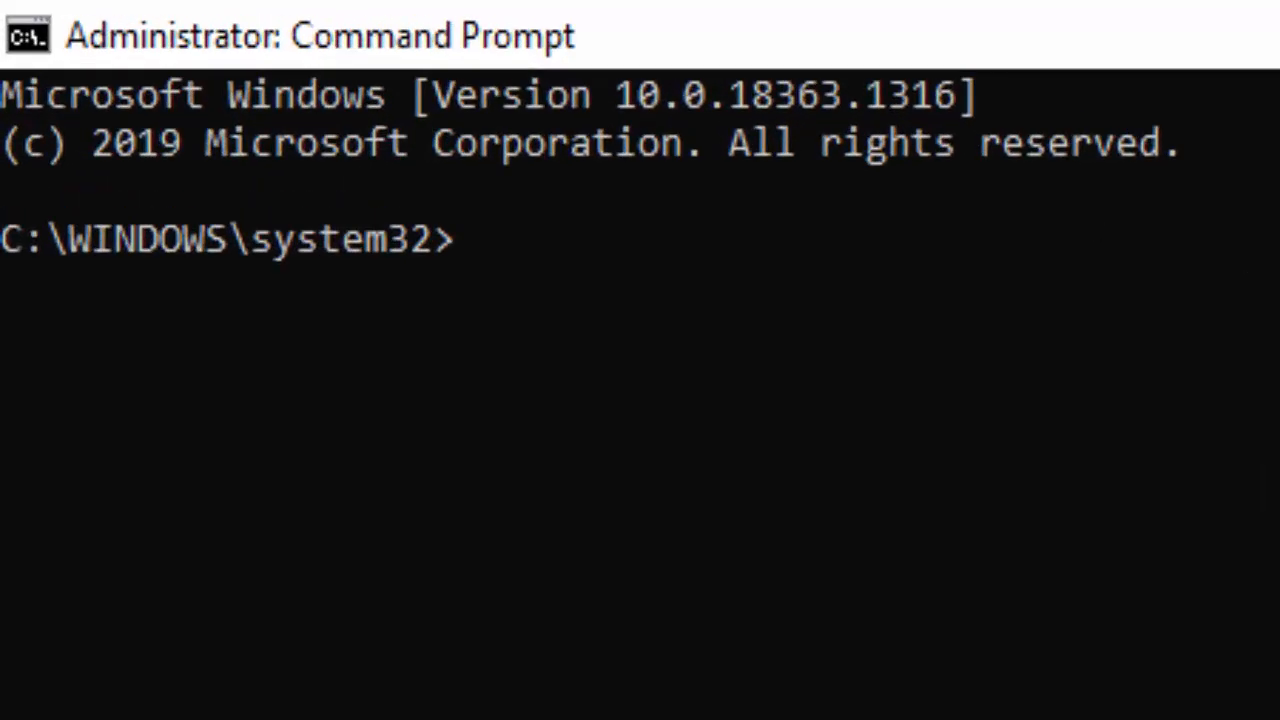
{"action": "type", "text": "netsh"}
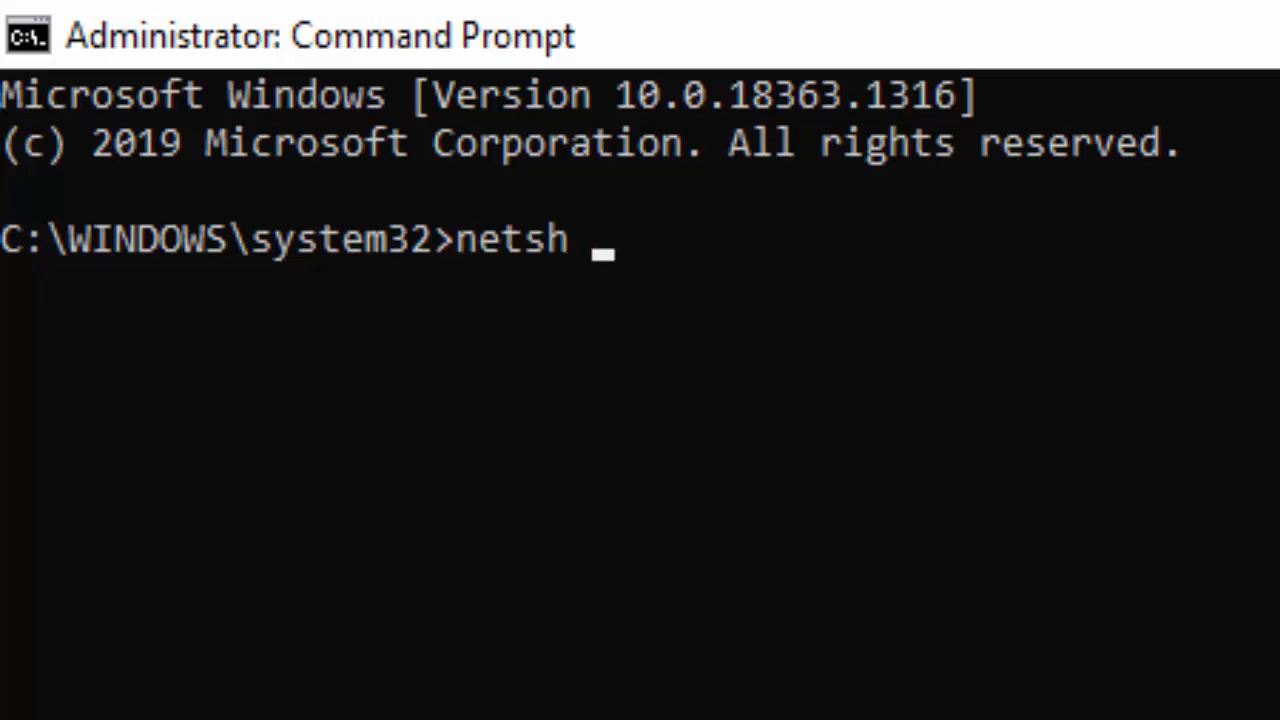
{"action": "type", "text": "int i"}
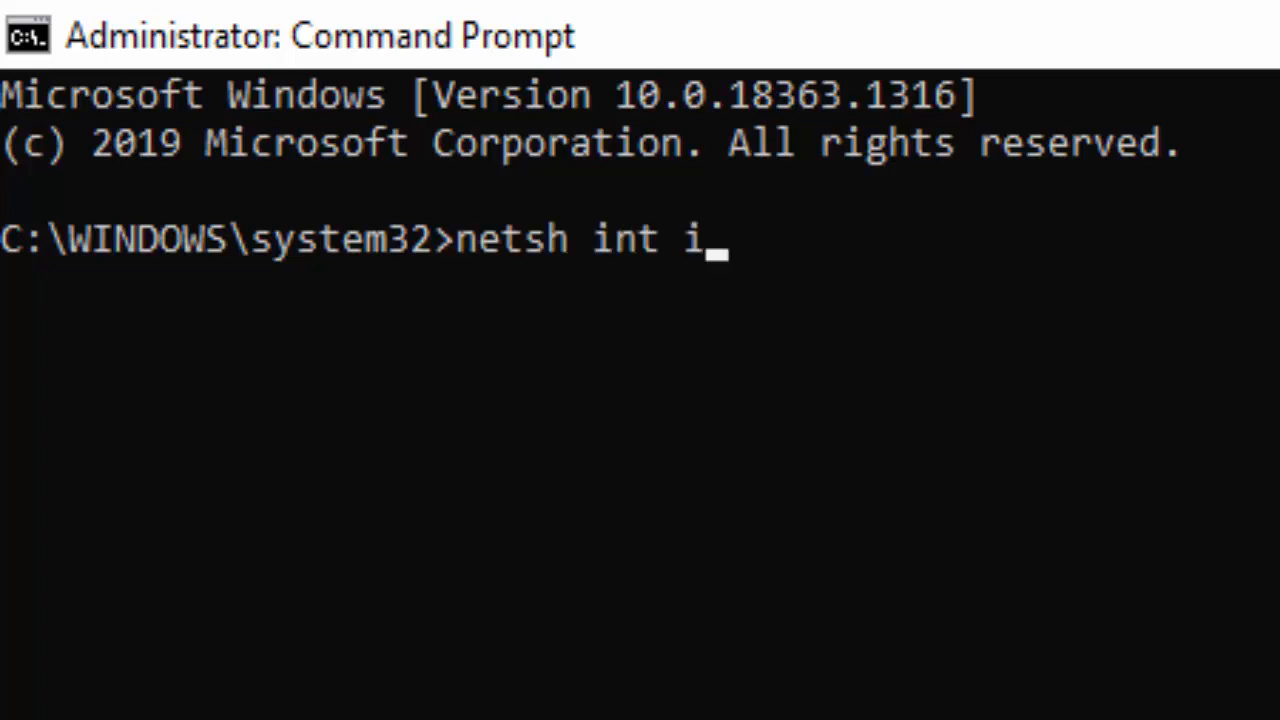
{"action": "type", "text": "p reset"}
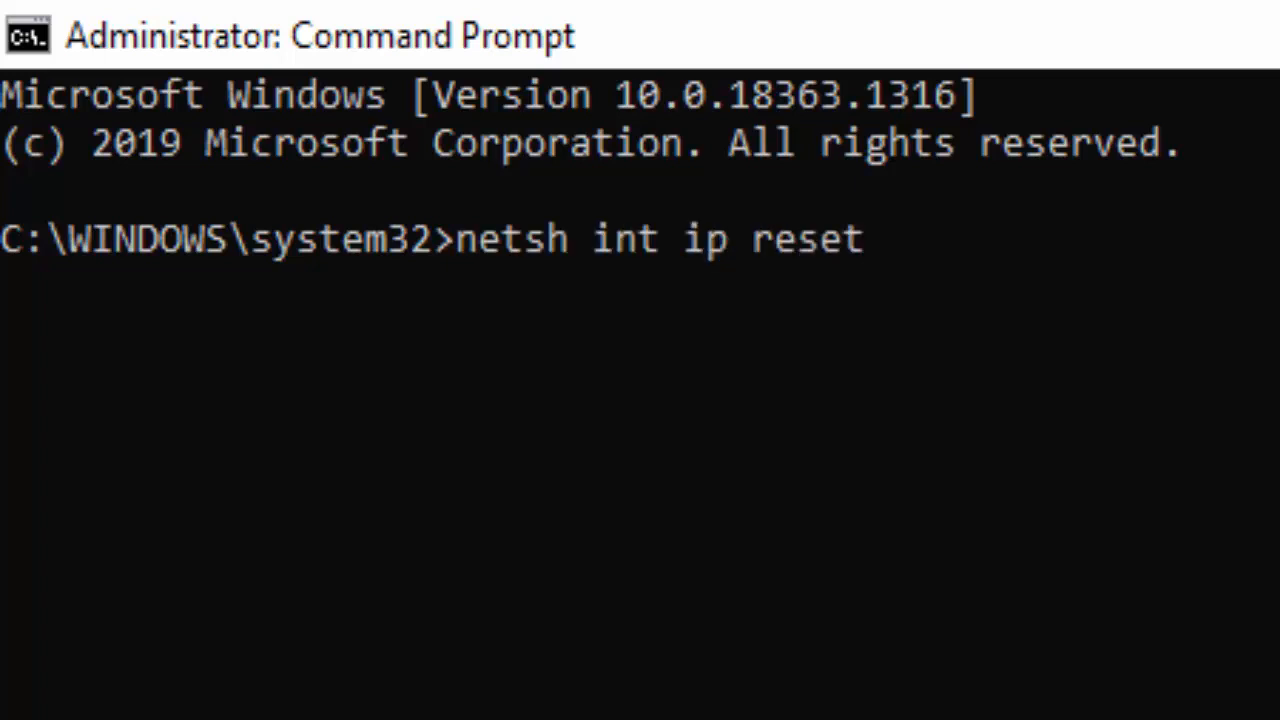
{"action": "key", "text": "Return"}
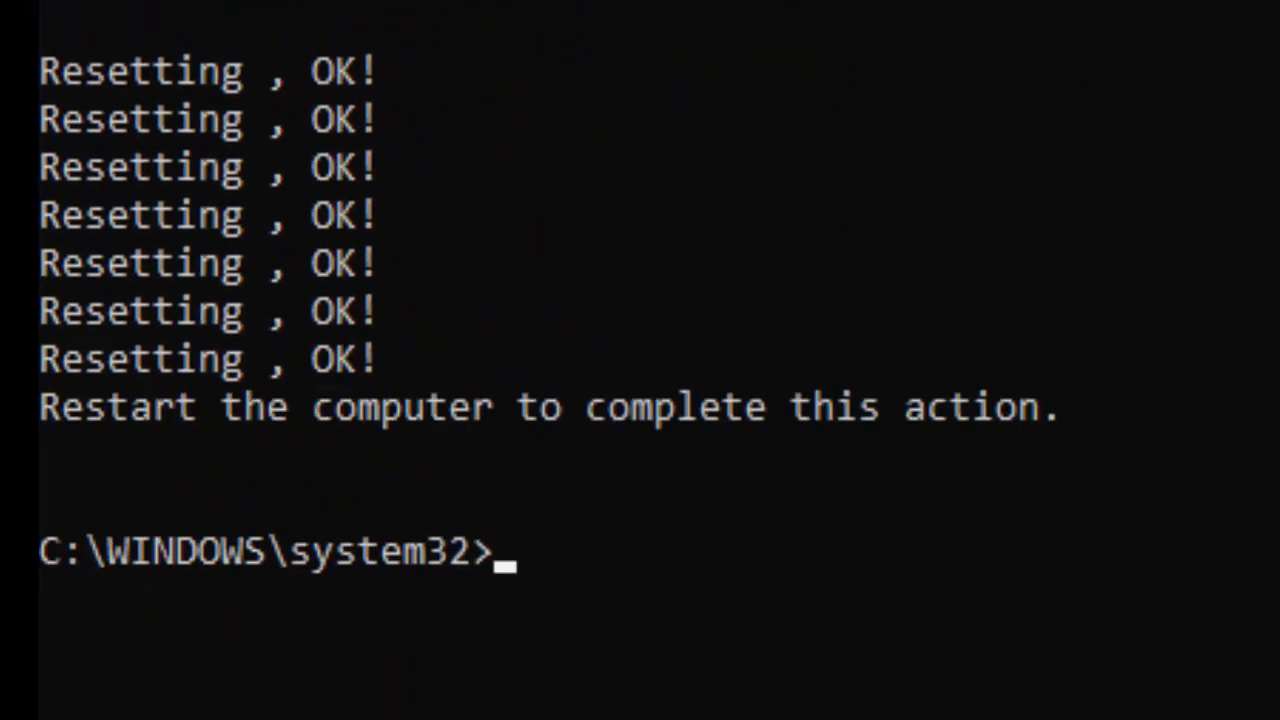
- Enter 'netsh winsock reset' to reset the Winsock catalog
{"action": "type", "text": "netsh"}
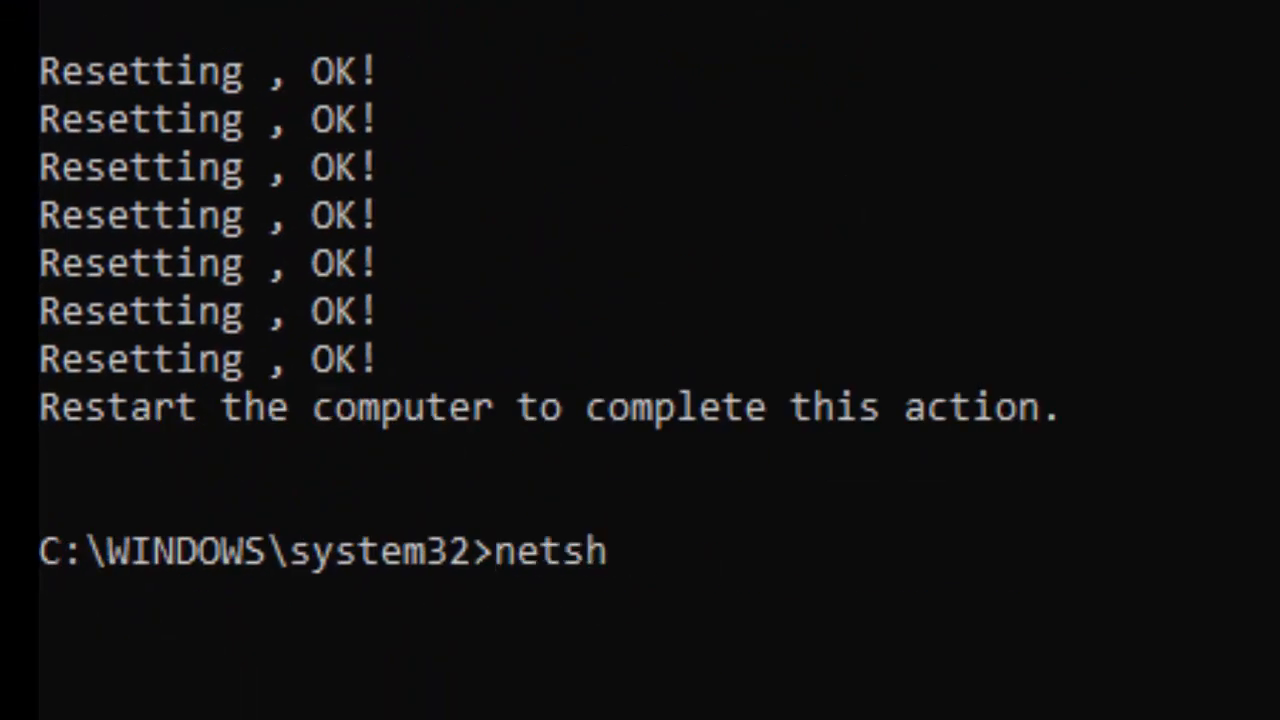
{"action": "type", "text": "winsock"}
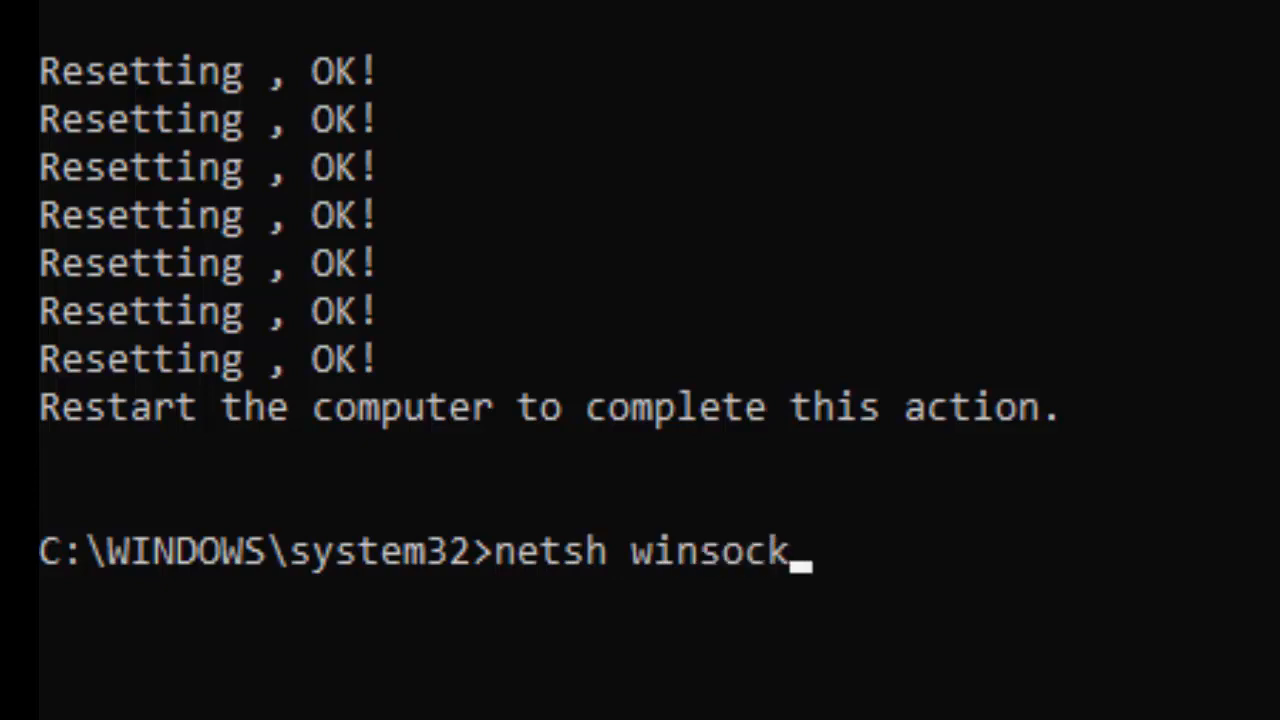
{"action": "type", "text": "reset"}
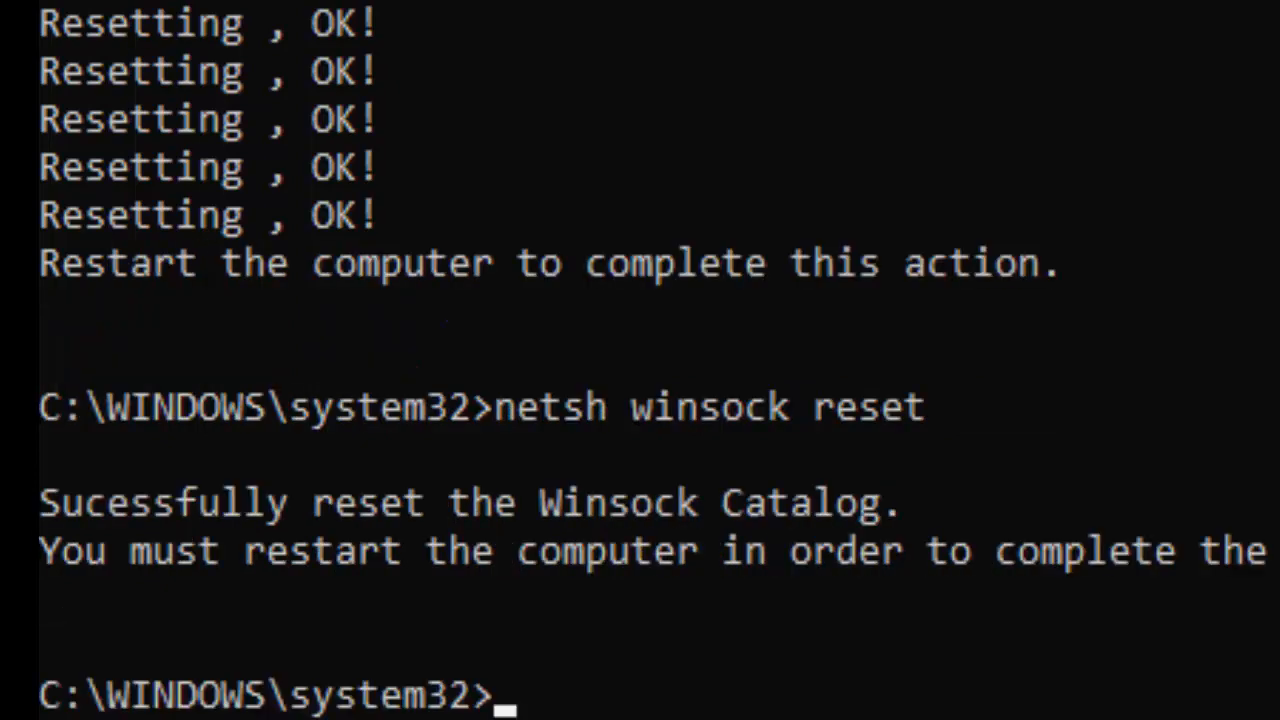
- Run 'ipconfig /release' to release the current IP address
{"action": "type", "text": "ipconfig"}
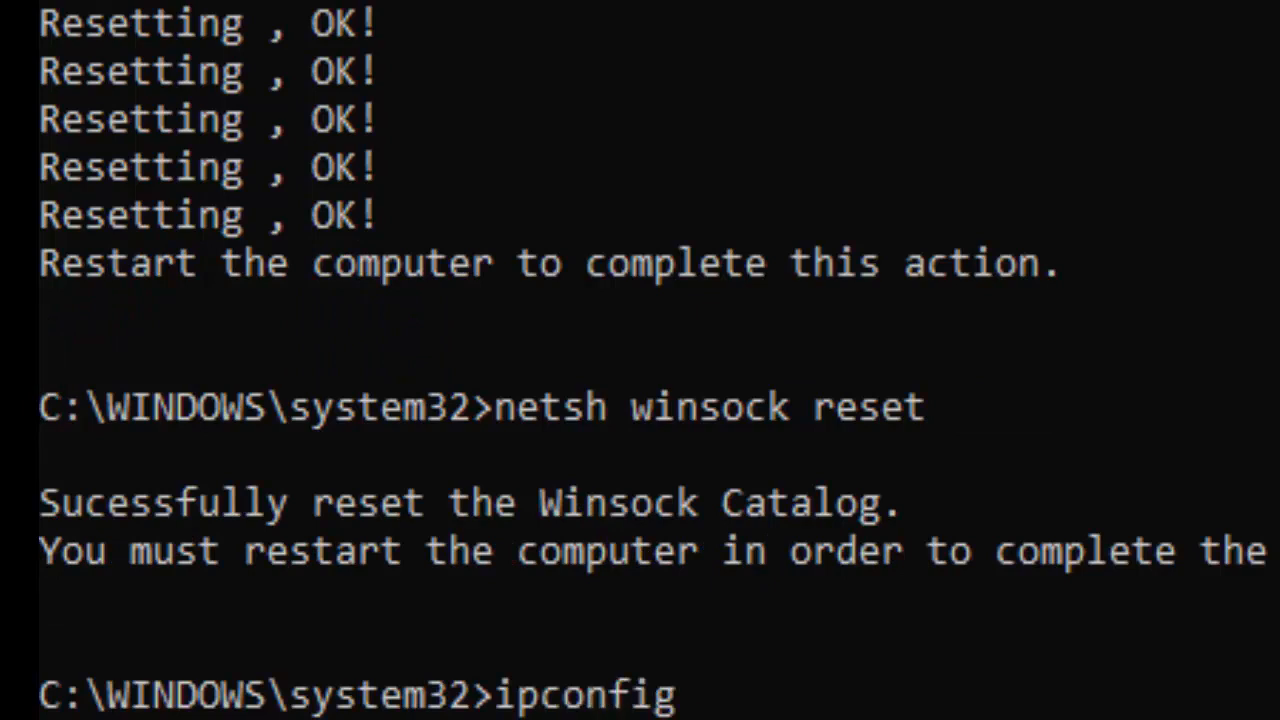
{"action": "type", "text": "/release"}
{"action": "type", "text": "i"}
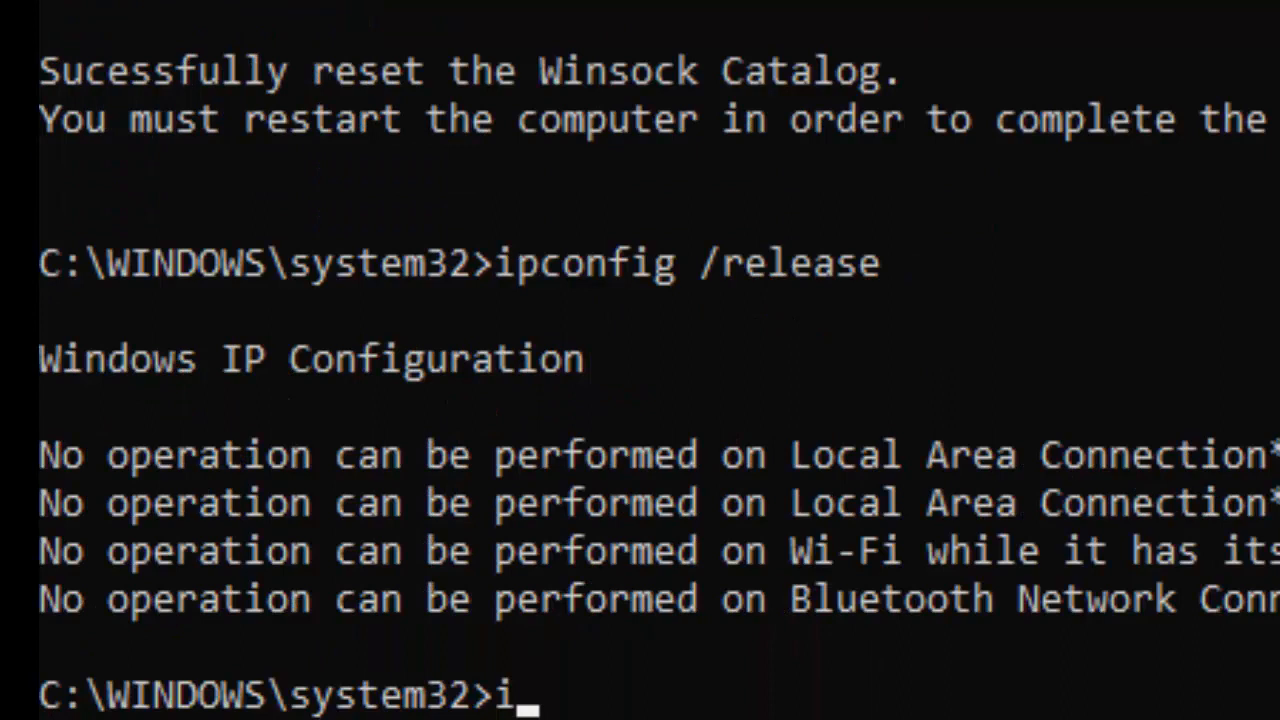
{"action": "key", "text": "Backspace"}
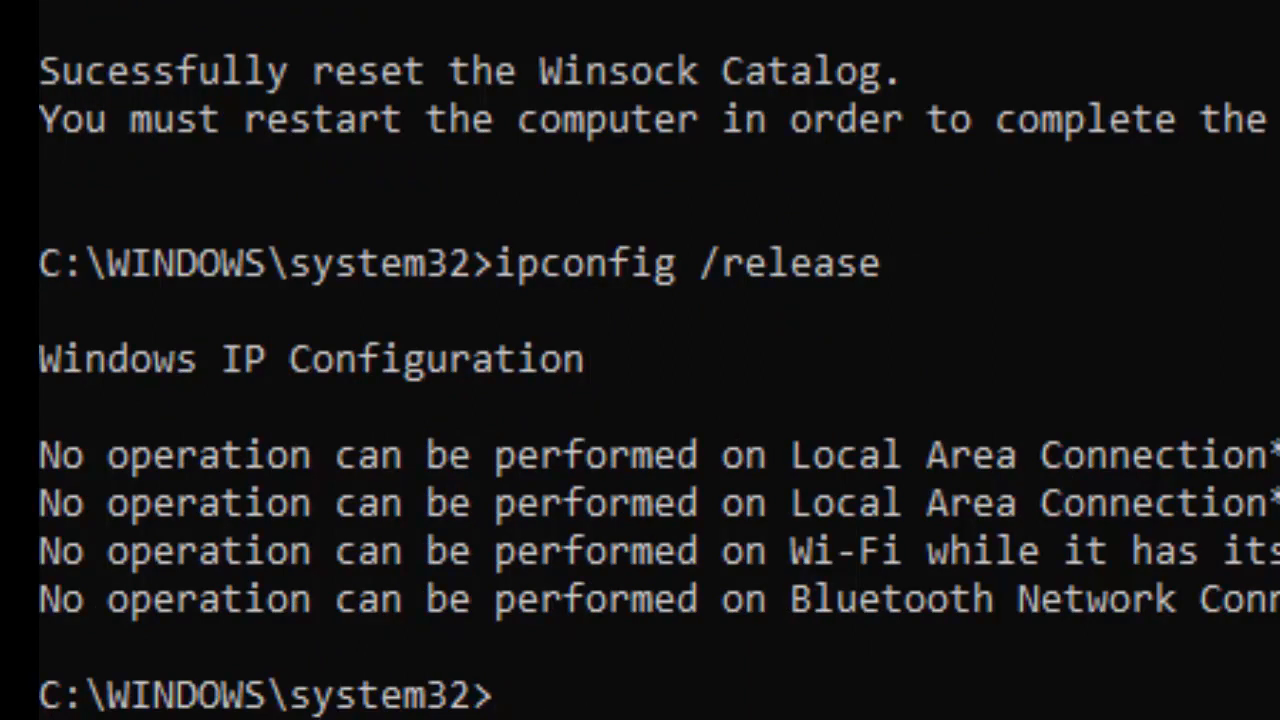
- Run 'ipconfig /flushdns' to flush the DNS resolver cache
{"action": "type", "text": "ipc"}
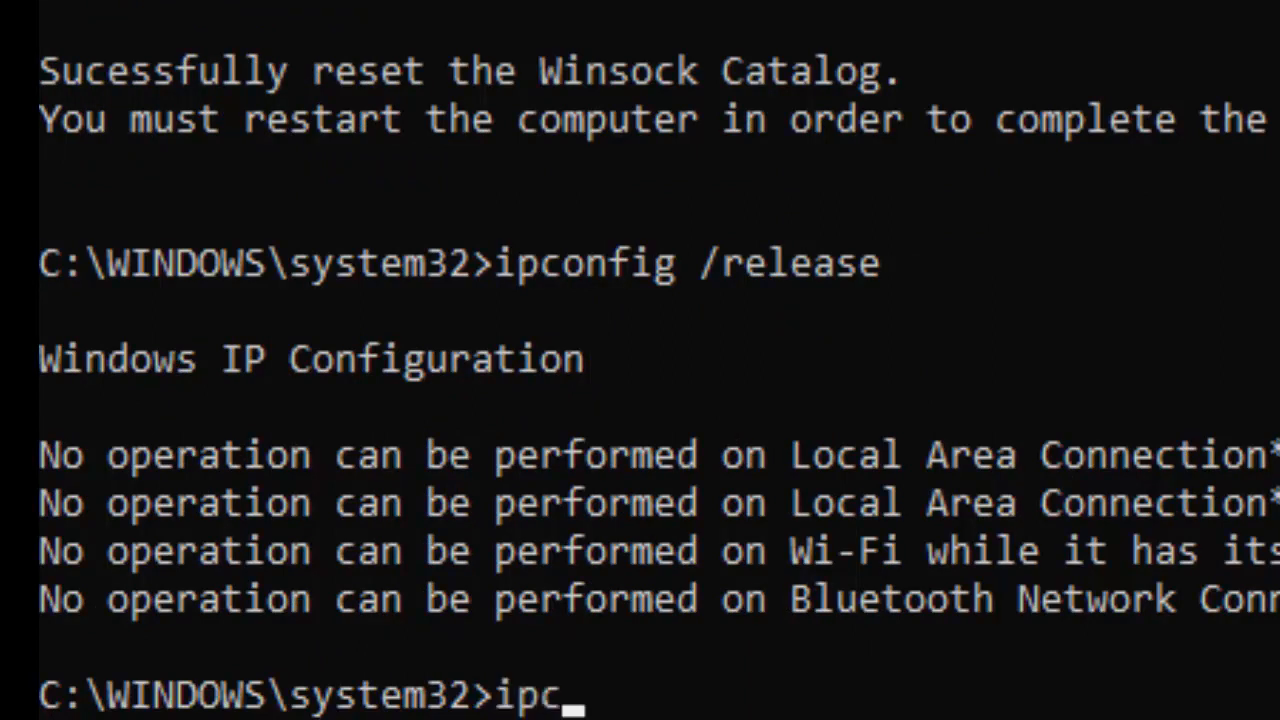
{"action": "type", "text": "onfig /"}
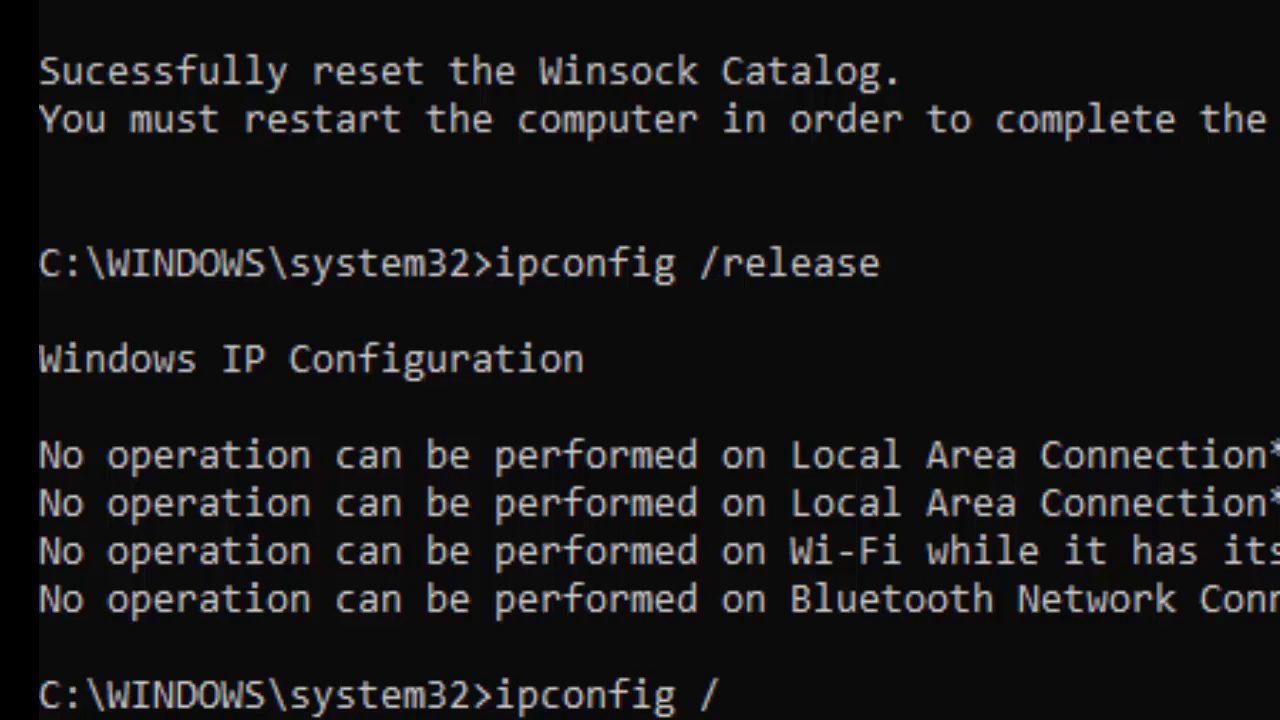
{"action": "type", "text": "fl"}
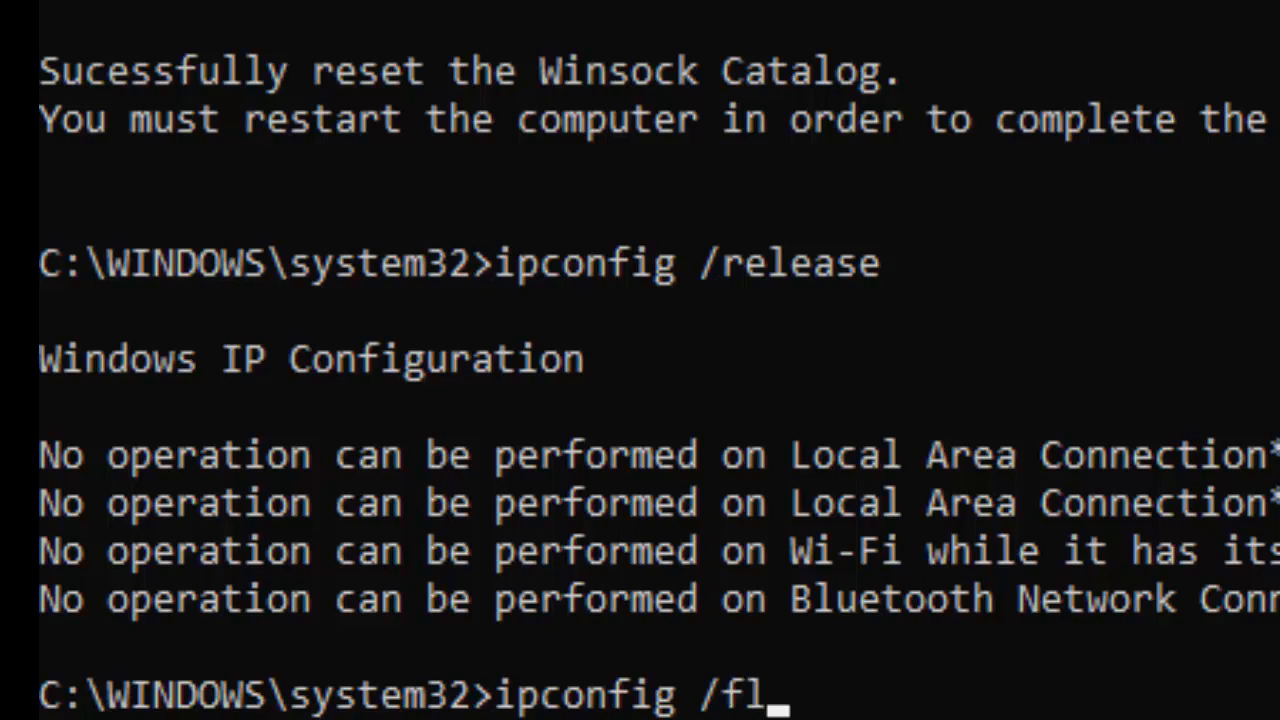
{"action": "type", "text": "ushdns"}
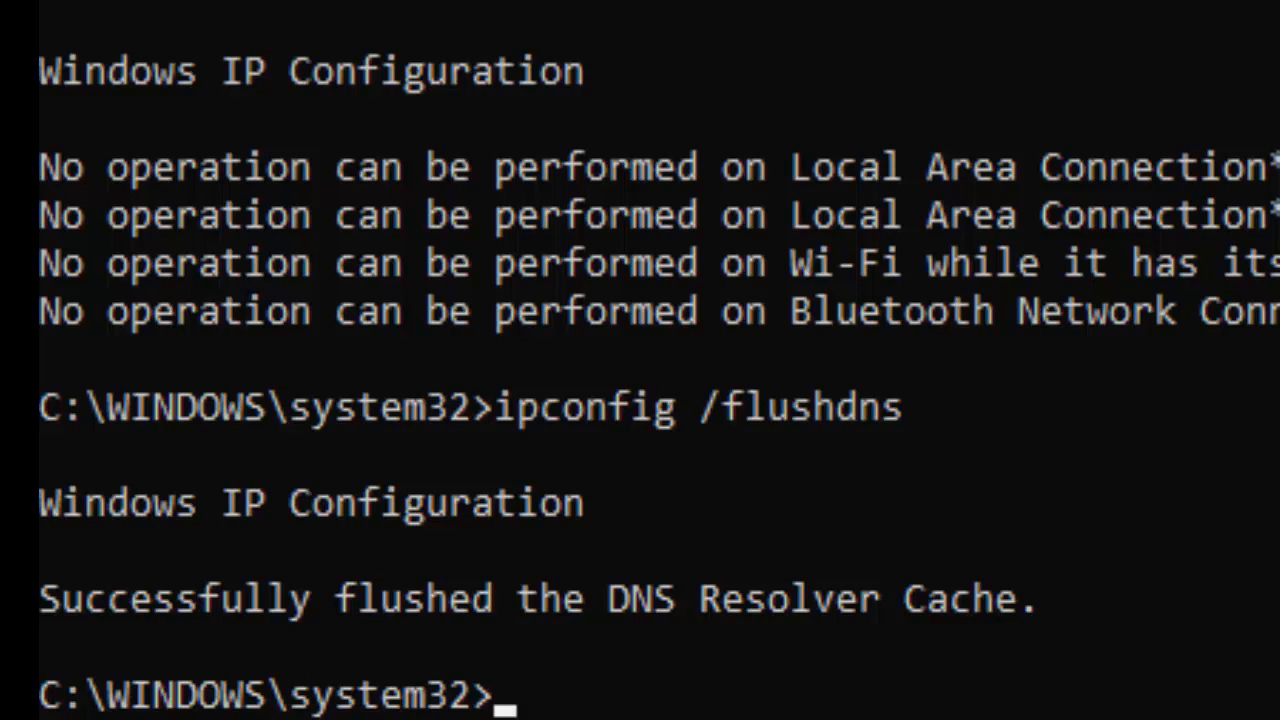
- Run 'ipconfig /renew' and begin entering a scan command
{"action": "type", "text": "ipconfig /renew"}
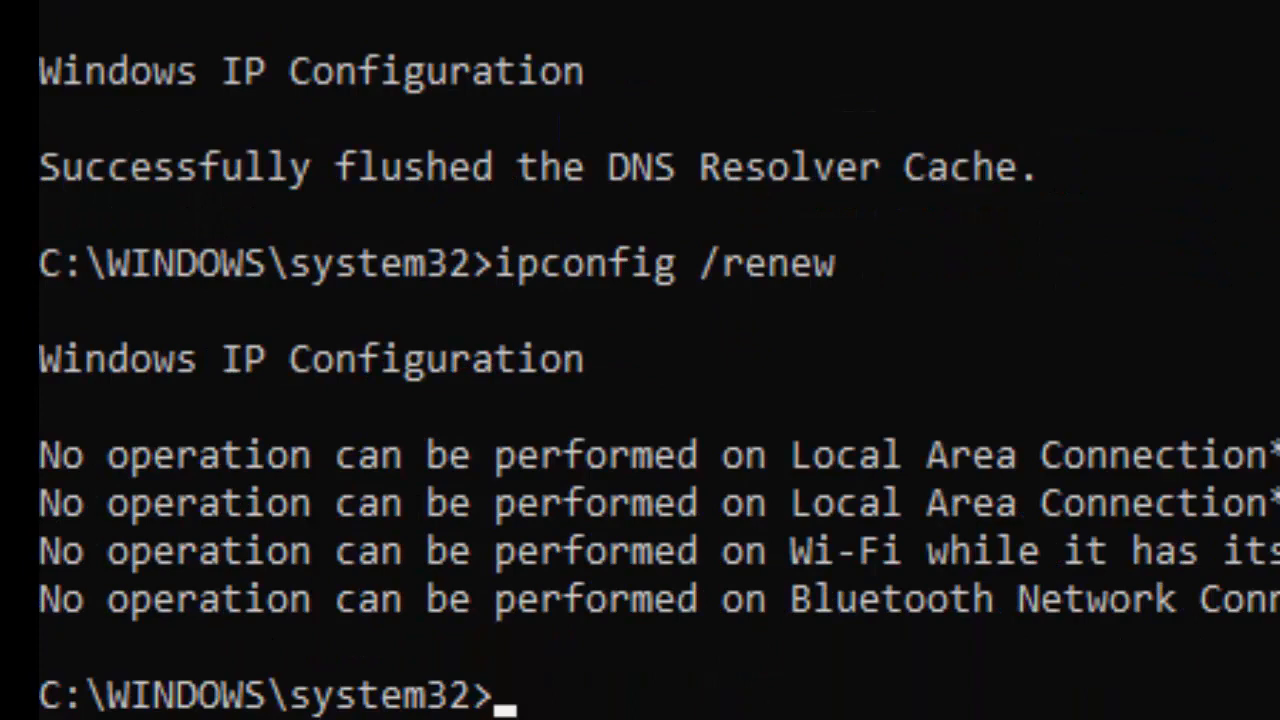
{"action": "type", "text": "scan"}
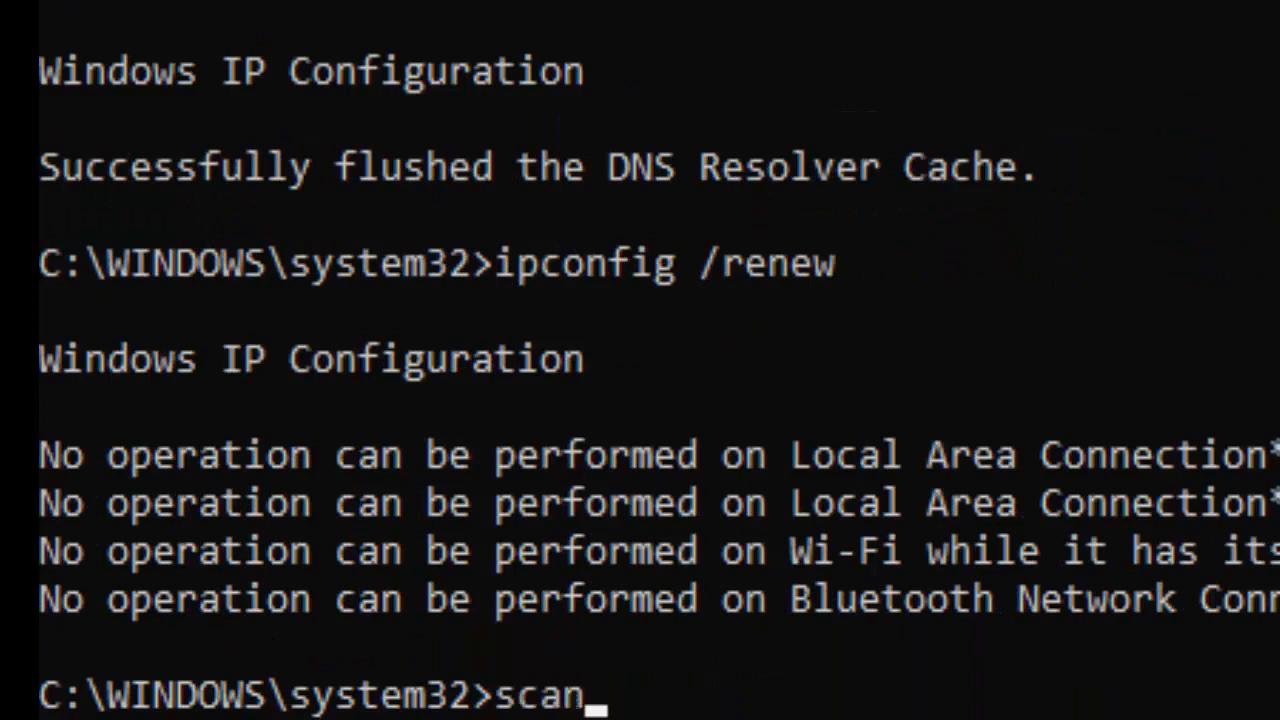
- Run 'sfc /scannow' to start the System File Checker scan
{"action": "type", "text": "f"}
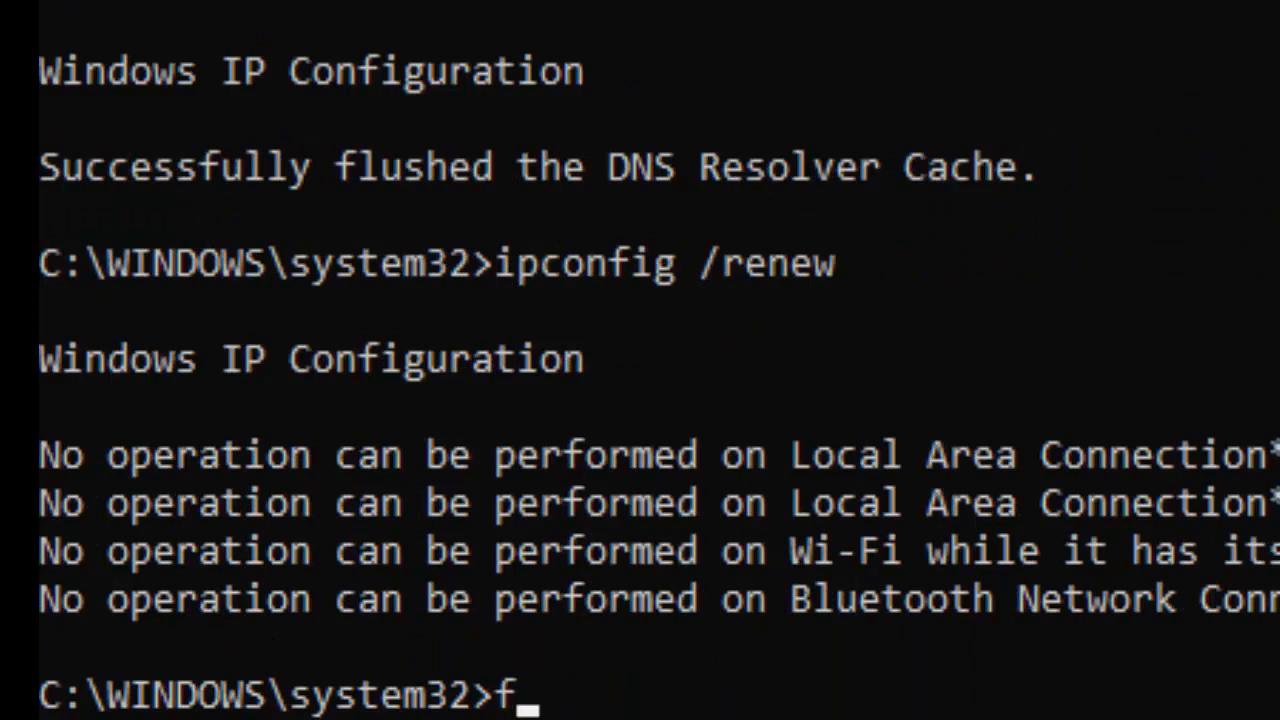
{"action": "type", "text": "sfc /scann"}
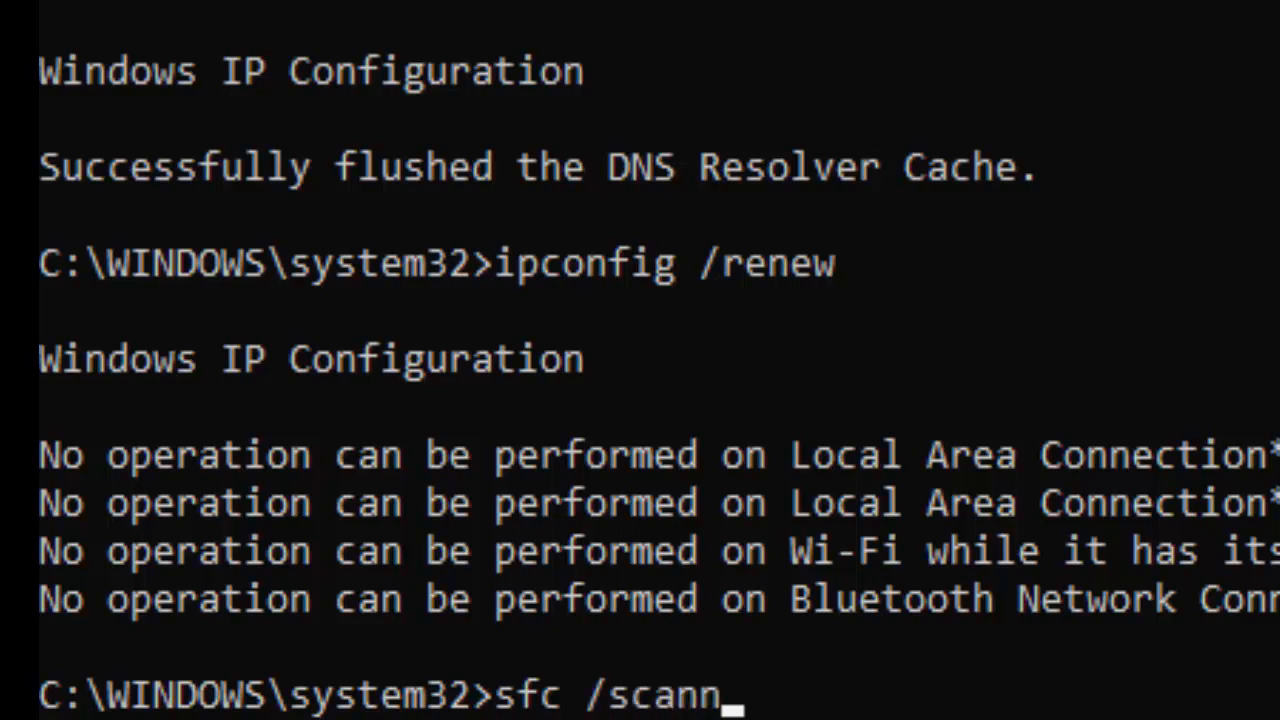
{"action": "type", "text": "ow"}
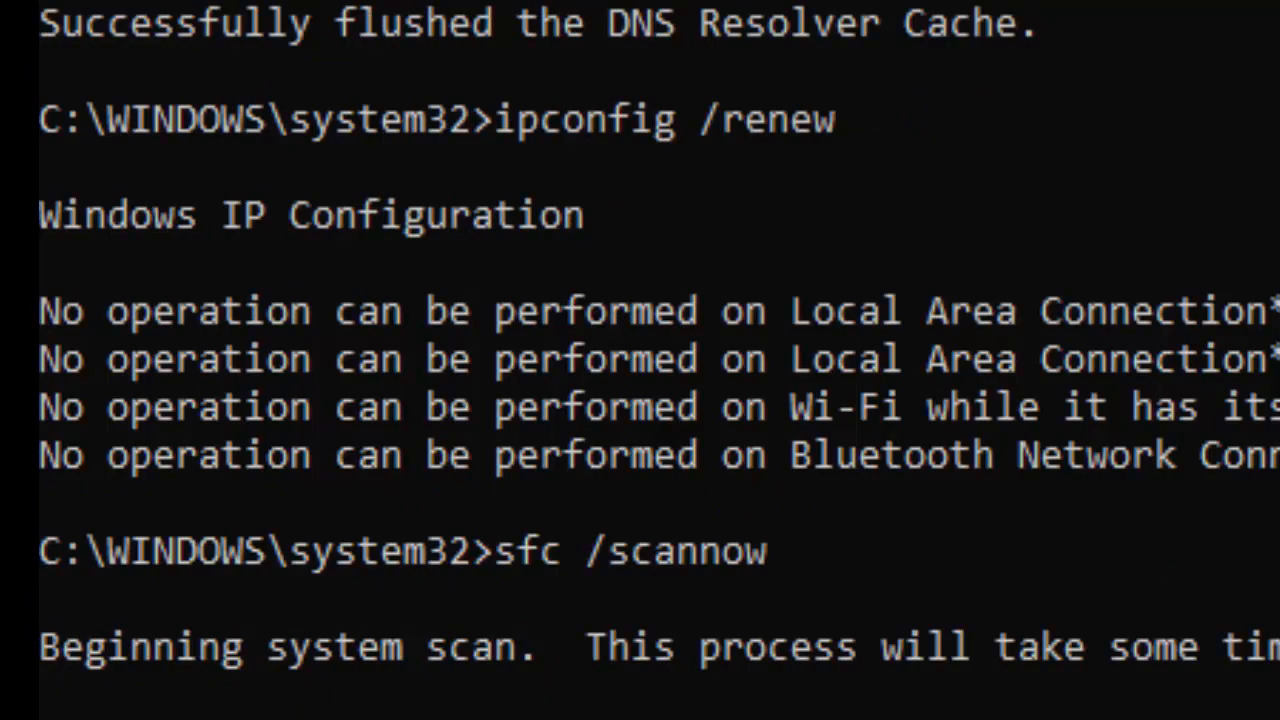
{"action": "scroll", "scroll_direction": "down", "scroll_amount": 3}
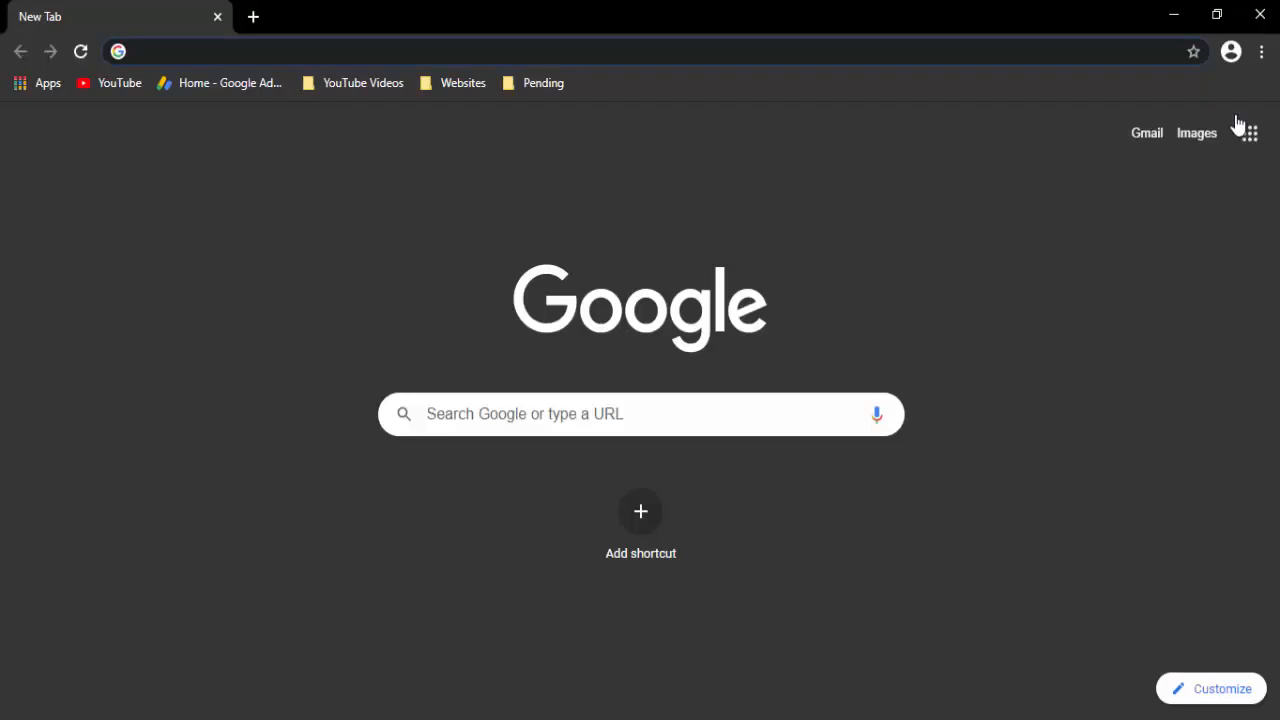
- Reach chrome://history through the three-dot menu's History submenu
{"action": "left_click", "coordinate": [1260, 52]}
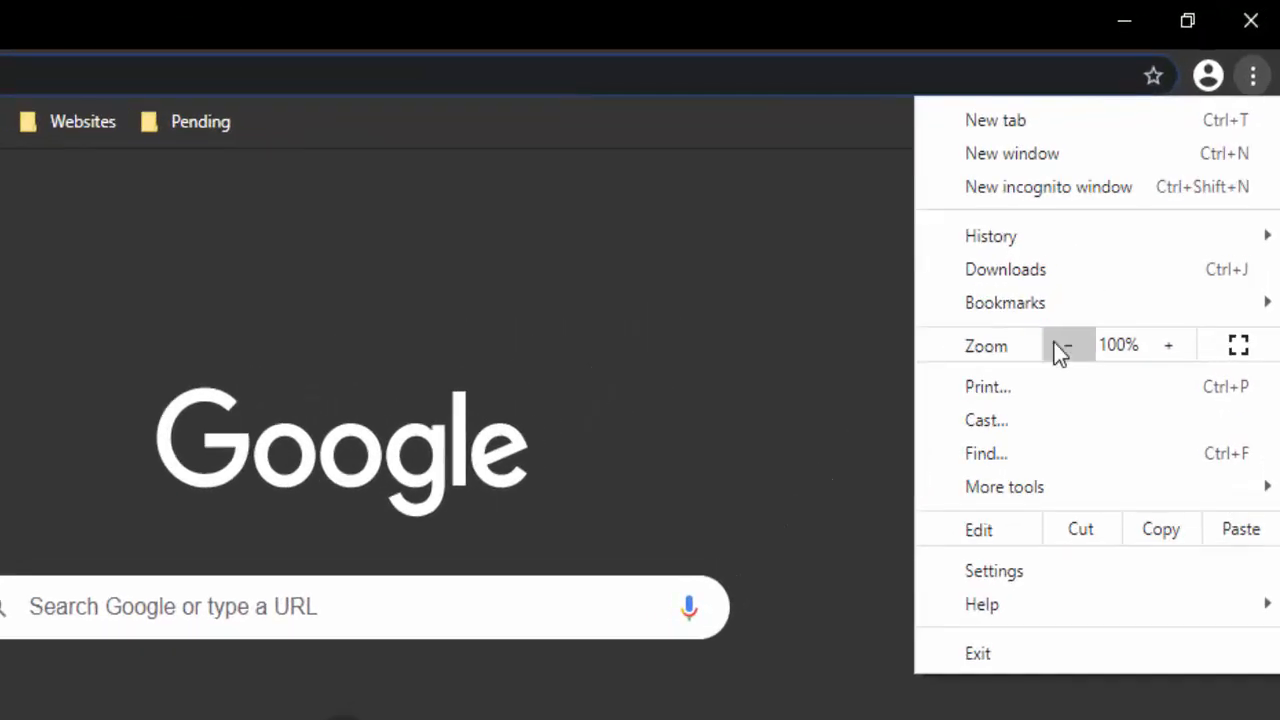
{"action": "left_click", "coordinate": [990, 236]}
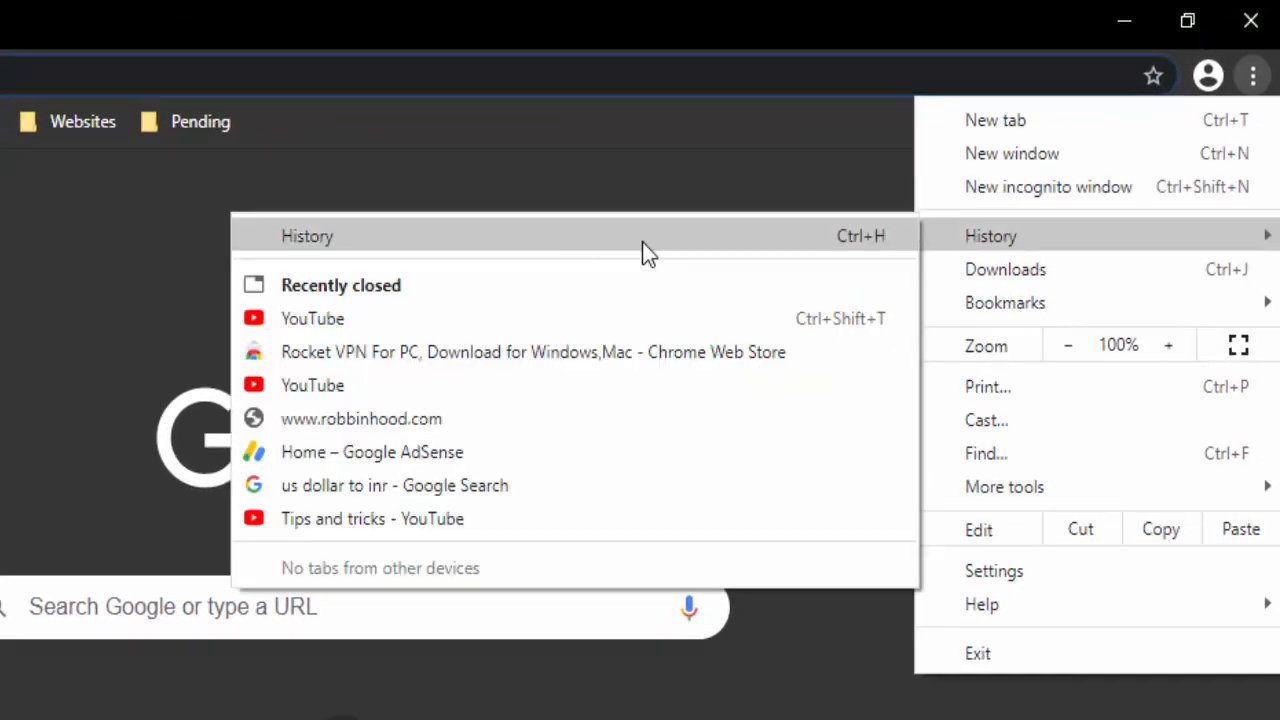
{"action": "mouse_move", "coordinate": [460, 236]}
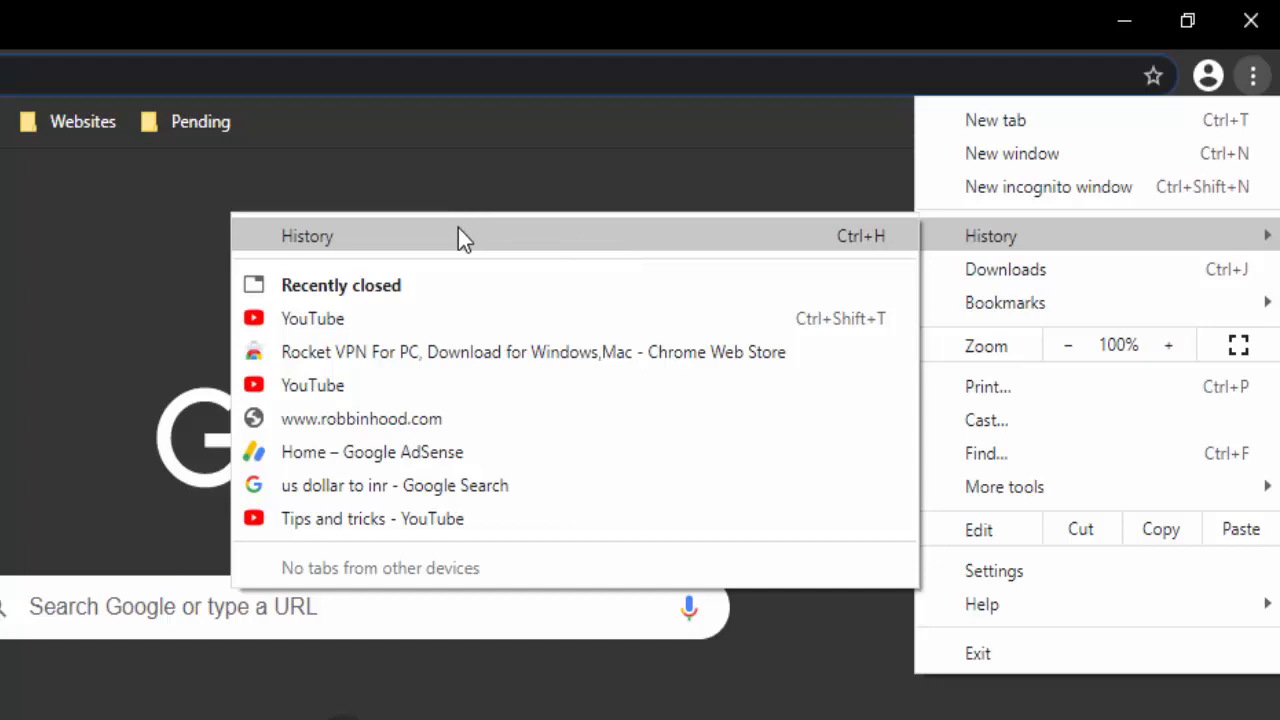
{"action": "left_click", "coordinate": [308, 236]}
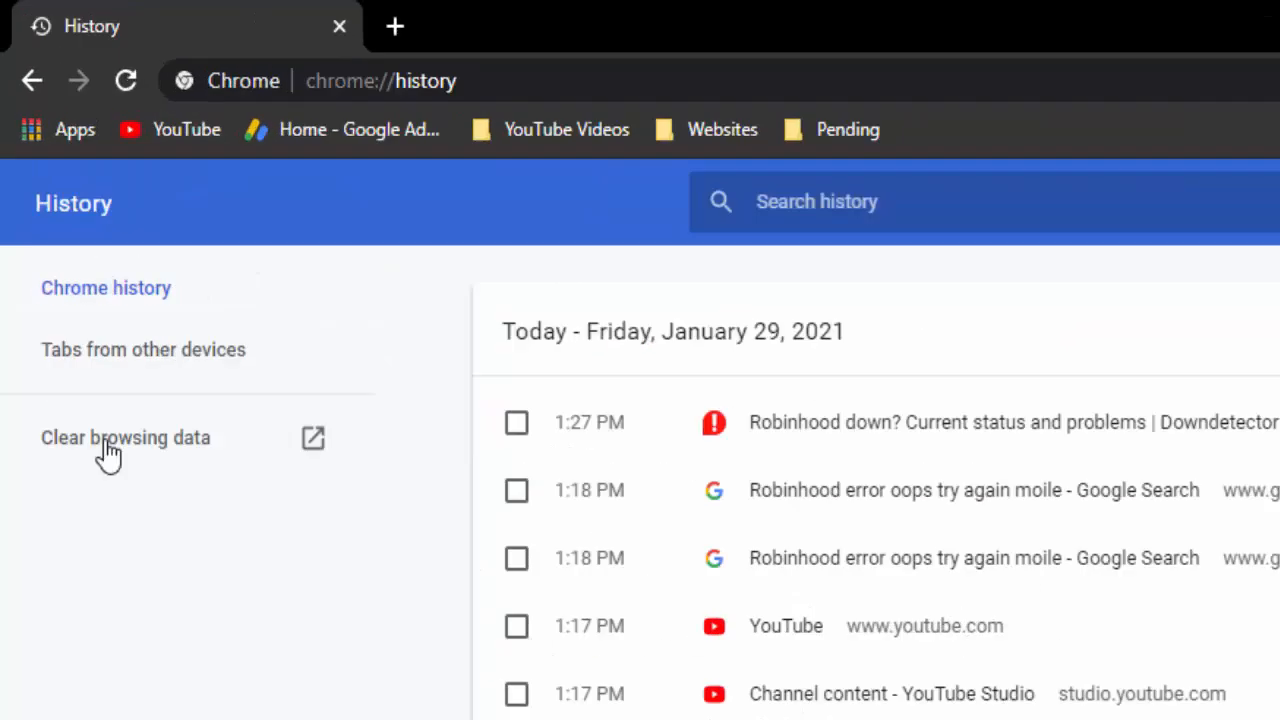
- Start Clear browsing data and set the time range to Last hour
{"action": "left_click", "coordinate": [124, 436]}
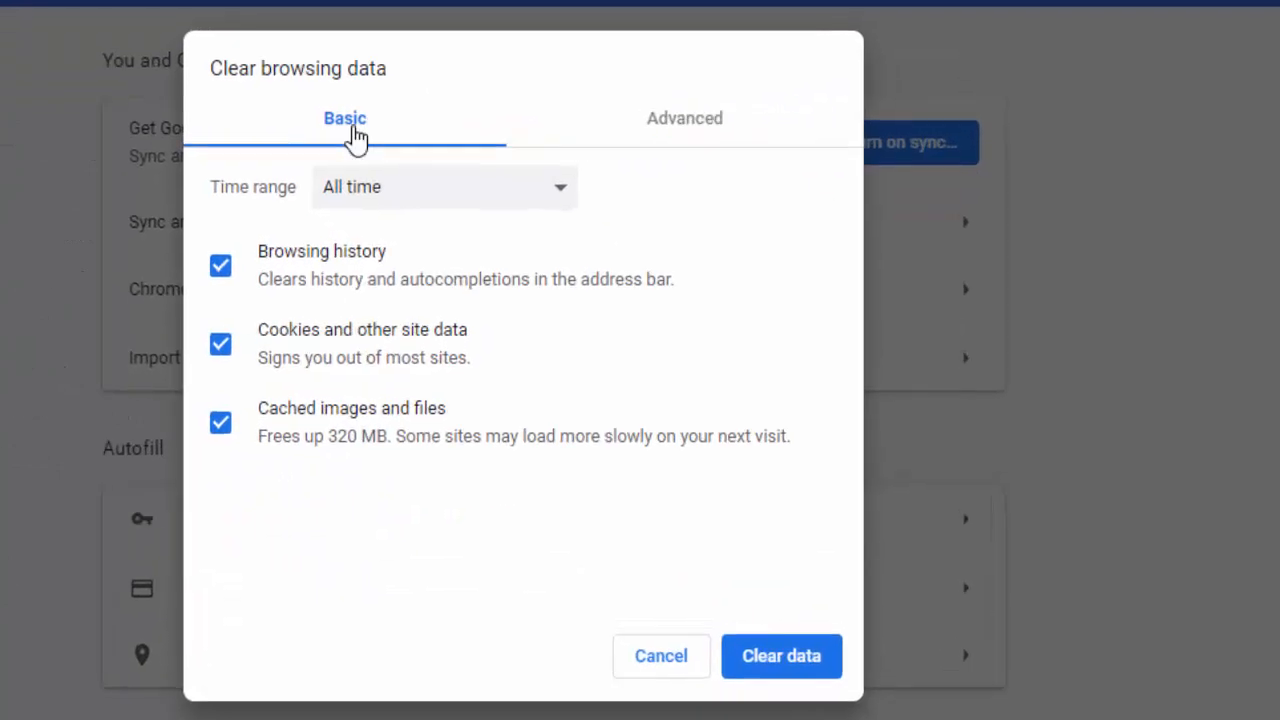
{"action": "left_click", "coordinate": [444, 188]}
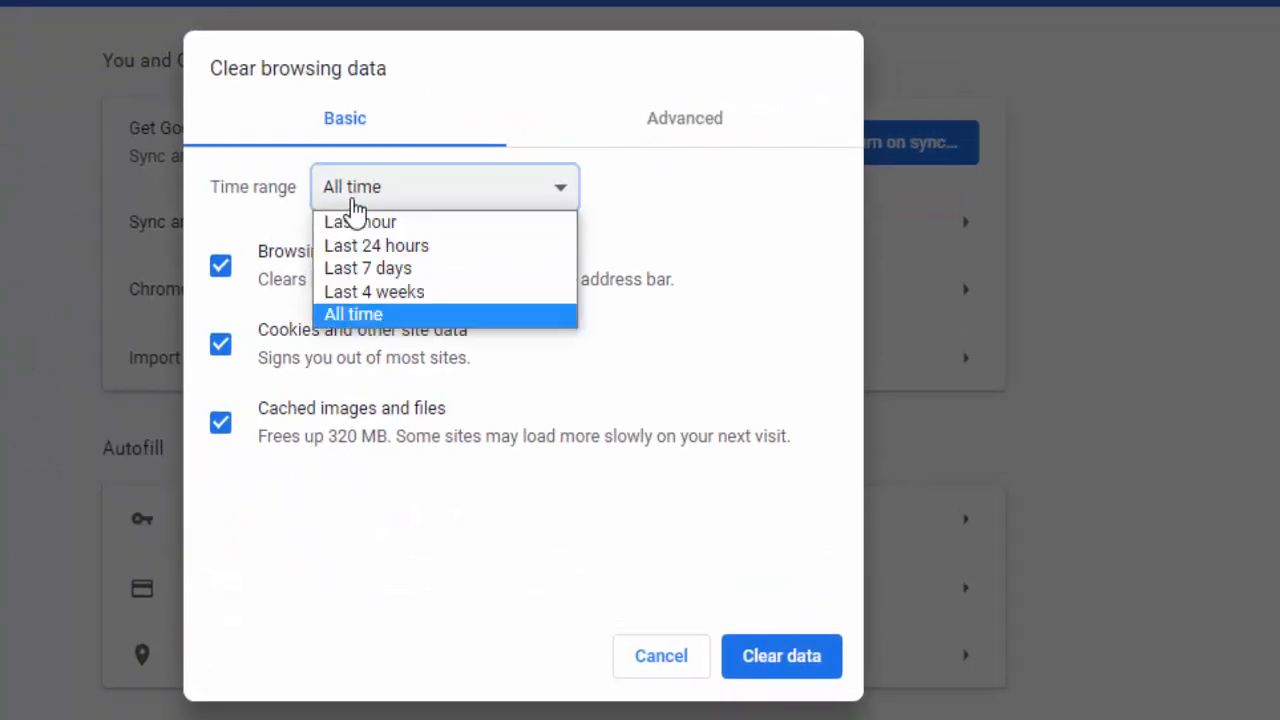
{"action": "left_click", "coordinate": [360, 220]}
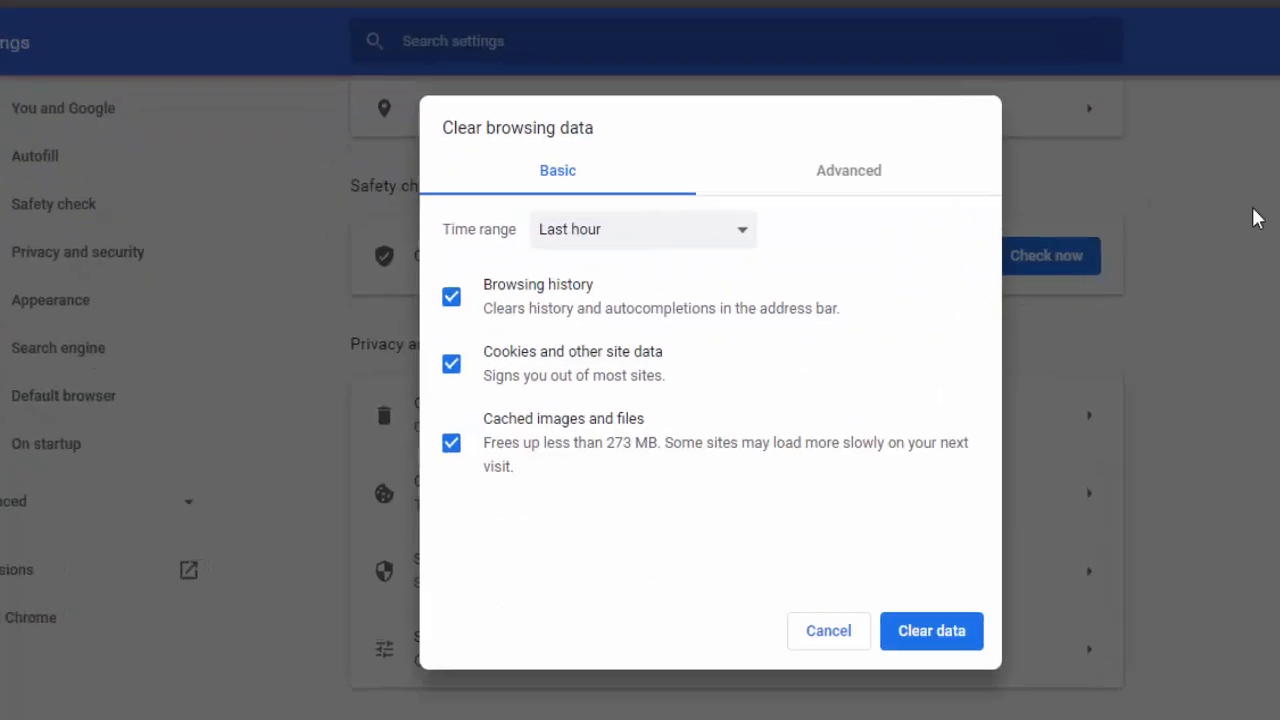
- Review the Advanced options and clear the last hour's browsing data
{"action": "left_click", "coordinate": [848, 170]}
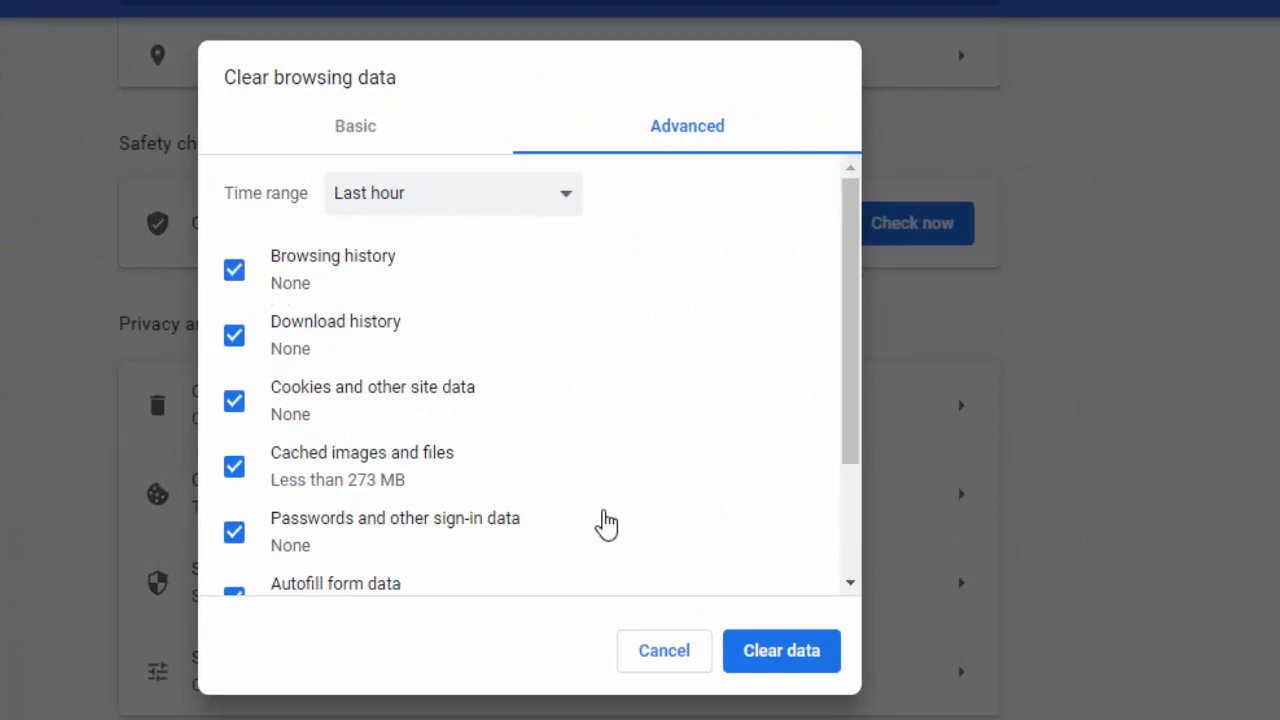
{"action": "left_click", "coordinate": [664, 650]}
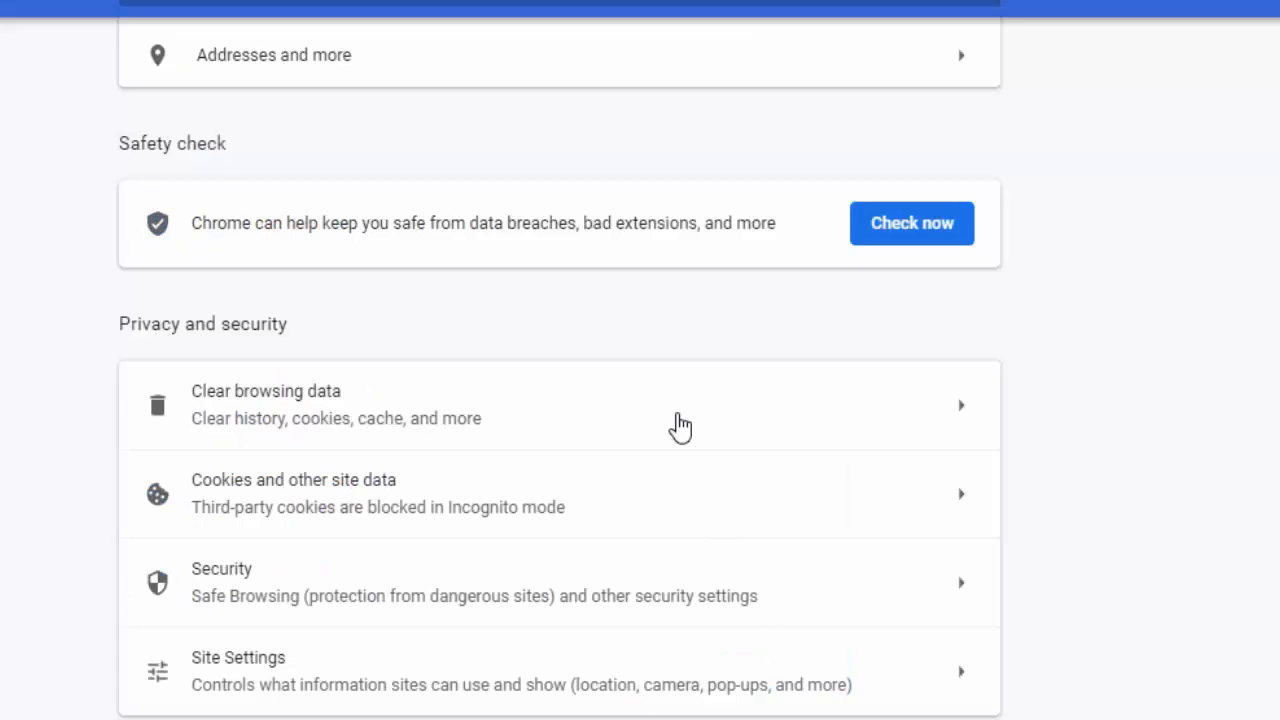